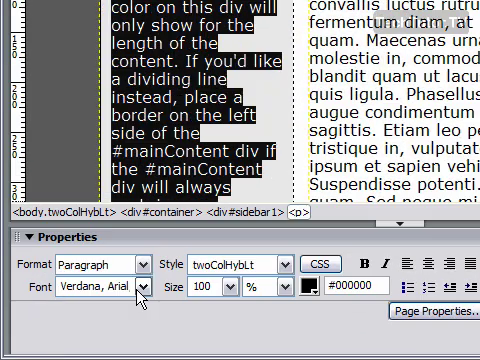
# Apply the Preformatted format to the selected sidebar text from the Properties panel
pyautogui.click(136, 264)
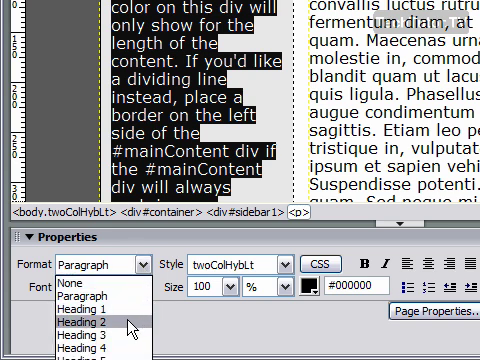
pyautogui.click(76, 320)
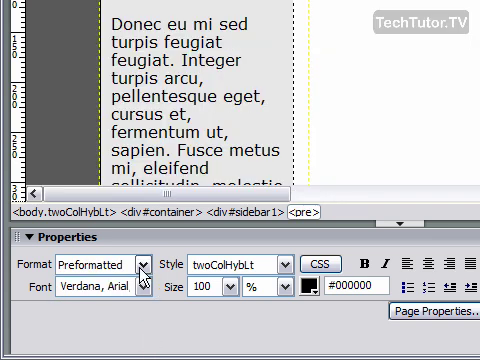
pyautogui.click(140, 264)
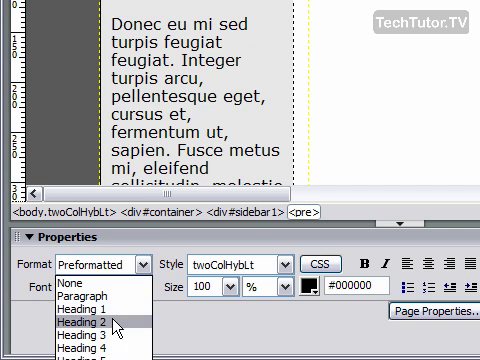